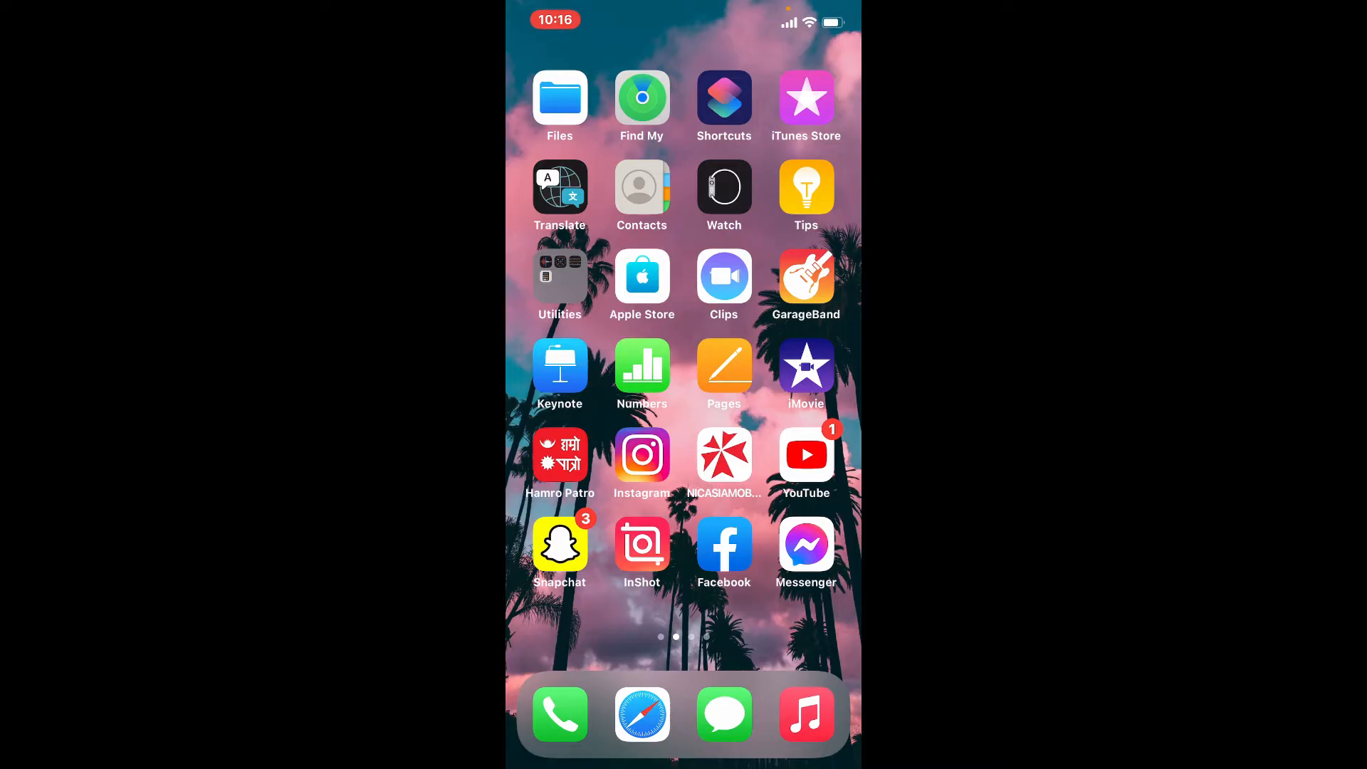
Swipe across the iOS Home Screen to reach and launch Trust Wallet.
{"action": "scroll", "scroll_direction": "left", "scroll_amount": 3}
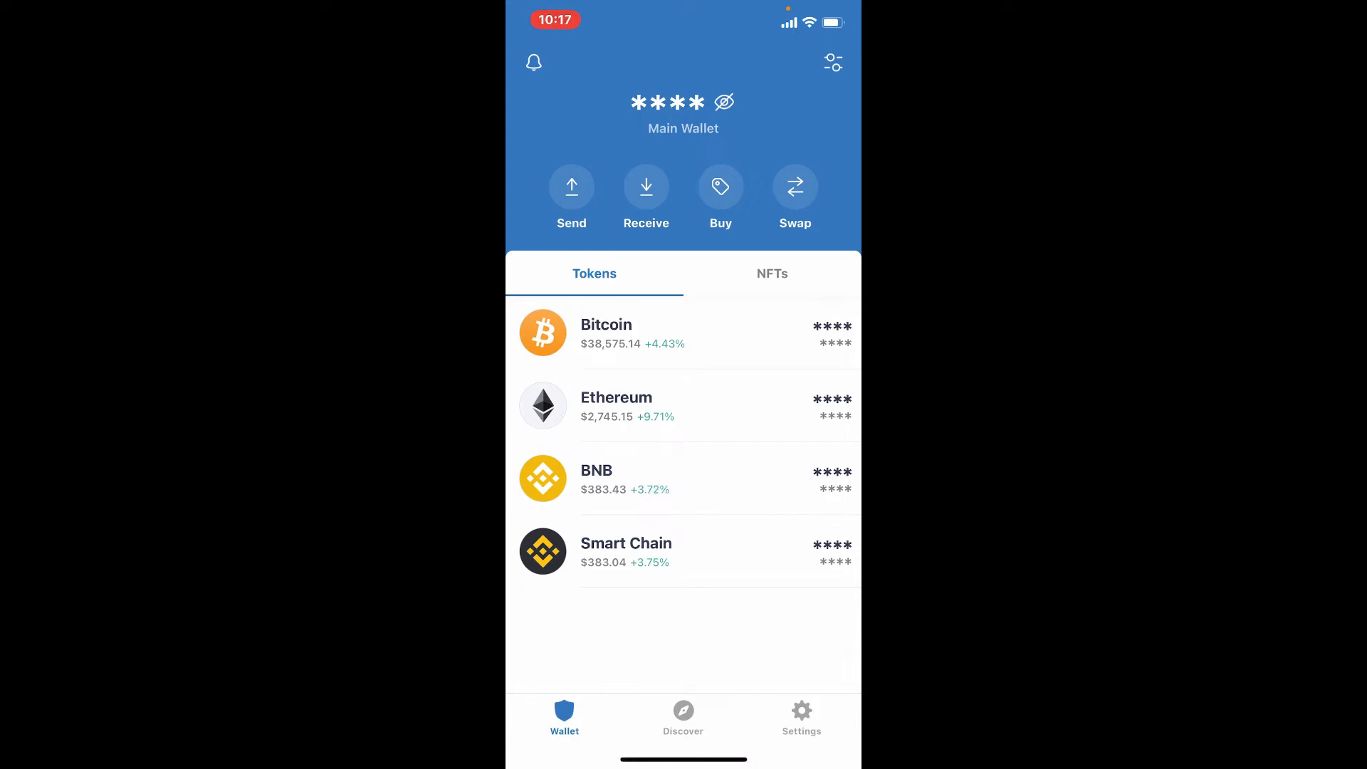
Start a crypto purchase and choose BNB as the coin to buy.
{"action": "left_click", "coordinate": [720, 186]}
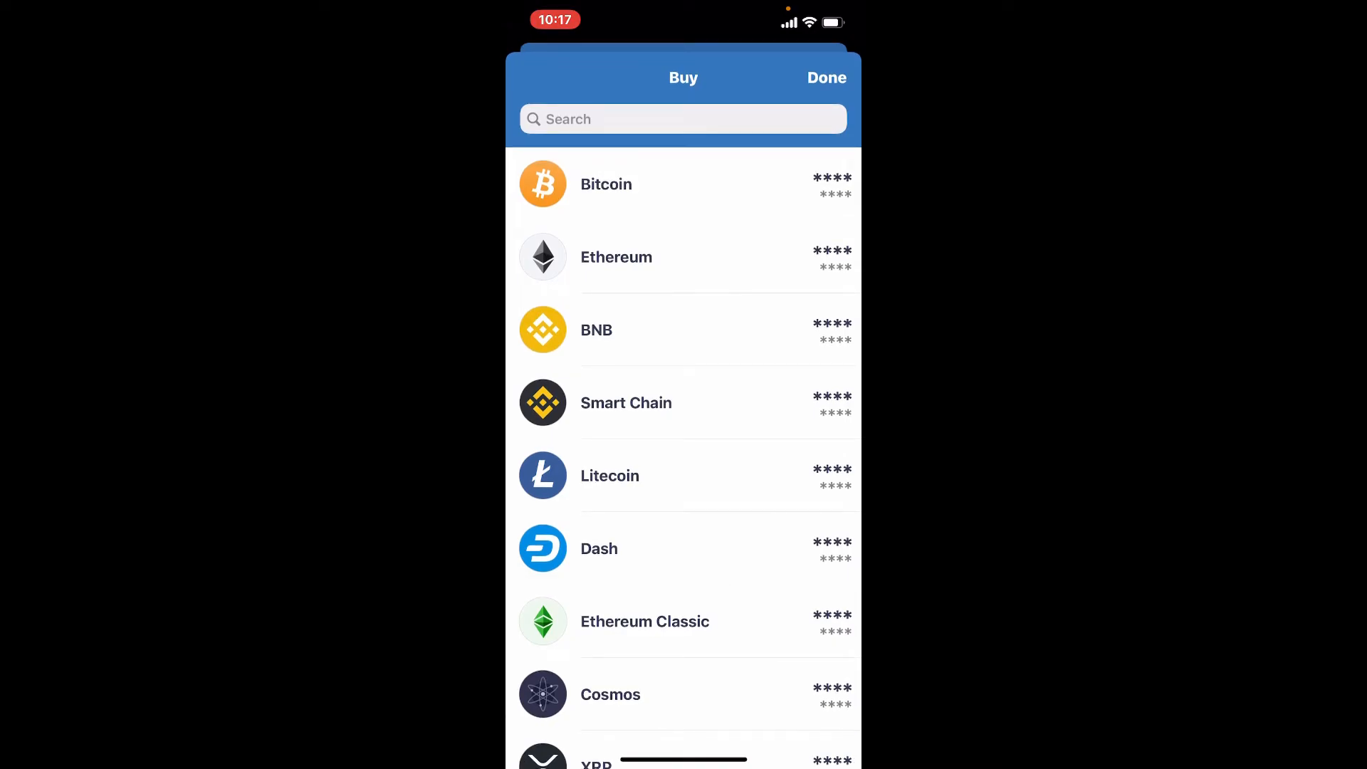
{"action": "left_click", "coordinate": [597, 329]}
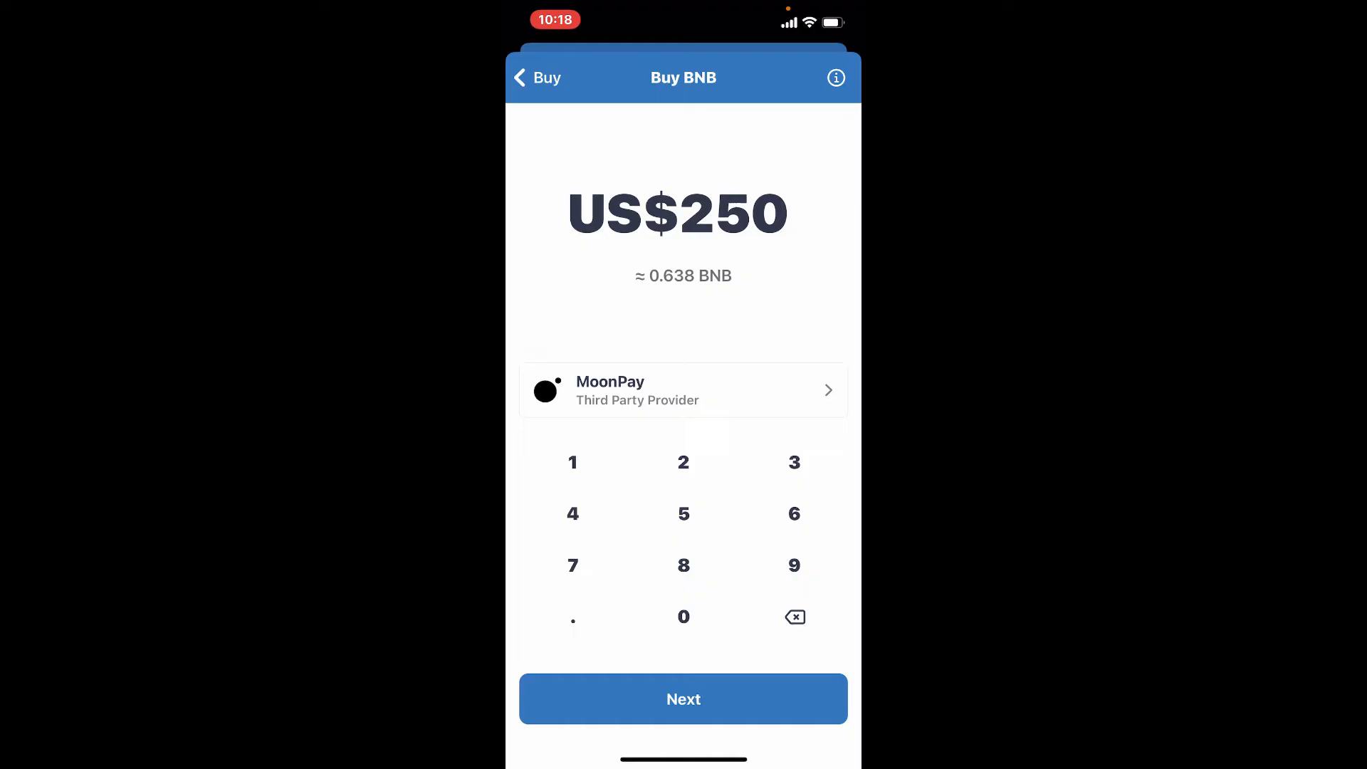
Confirm the US$250 BNB purchase to continue to MoonPay checkout.
{"action": "left_click", "coordinate": [683, 390]}
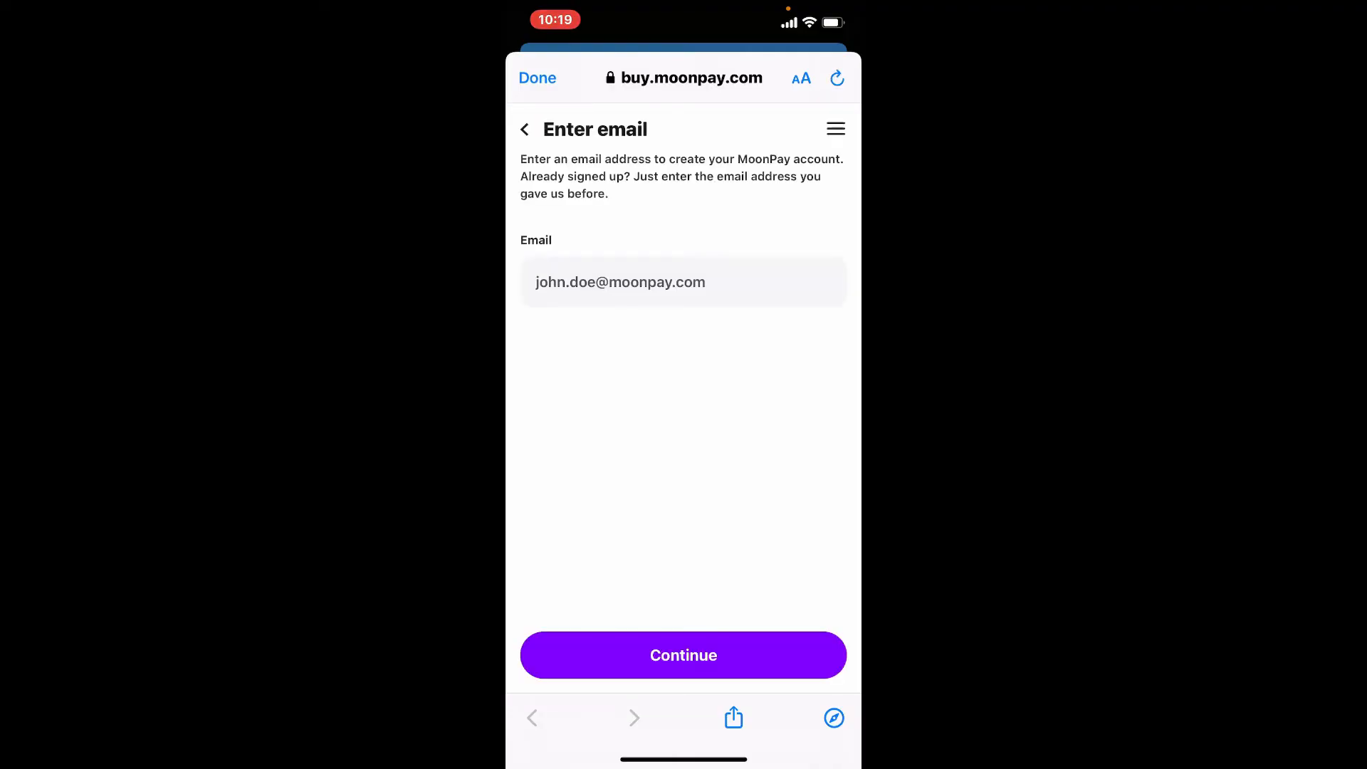
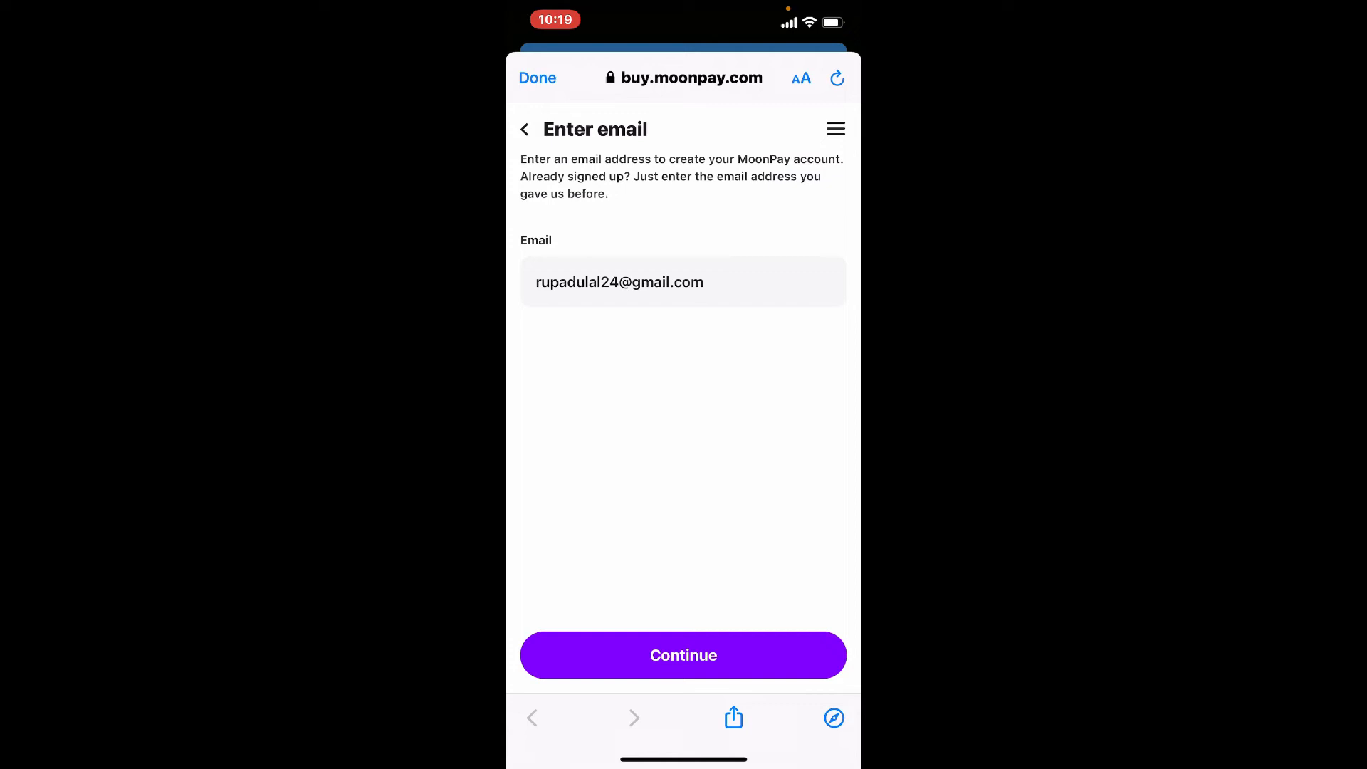
{"action": "left_click", "coordinate": [683, 655]}
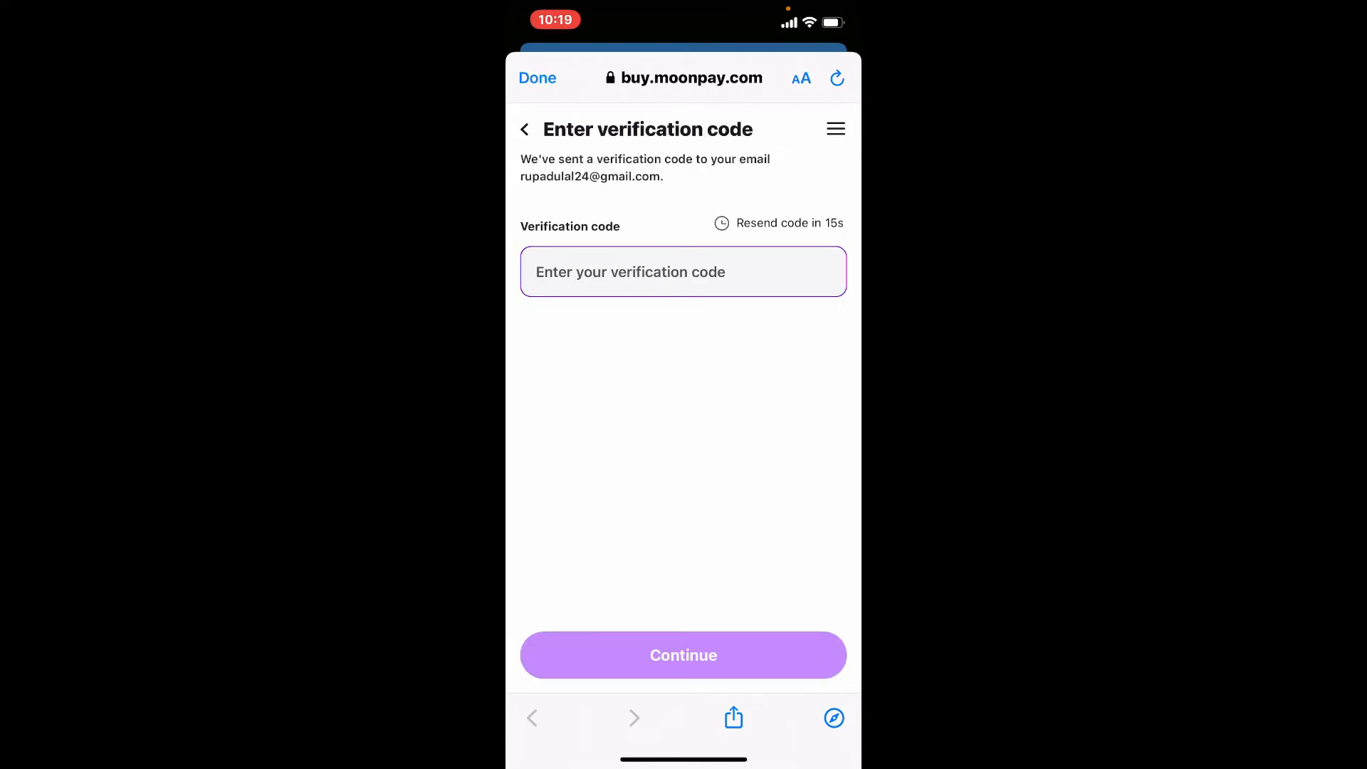
{"action": "left_click", "coordinate": [683, 271]}
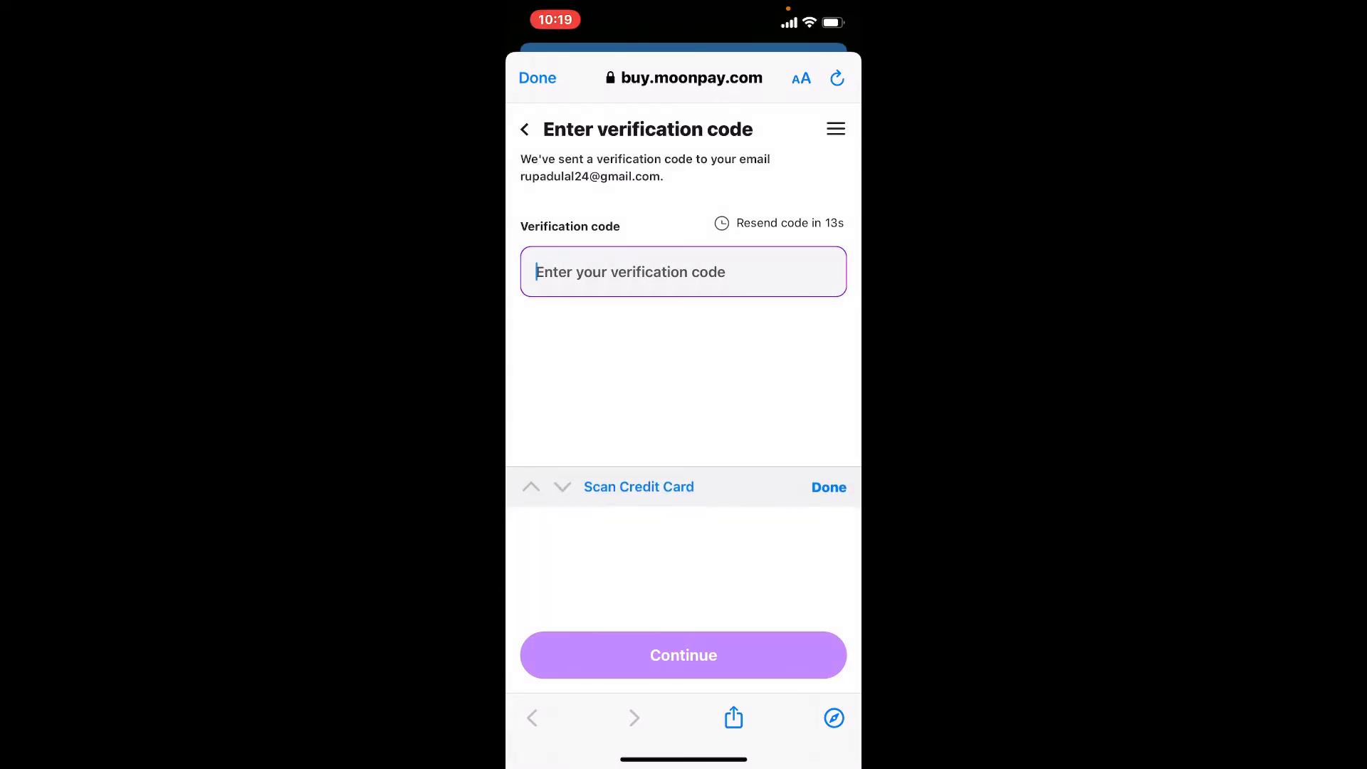
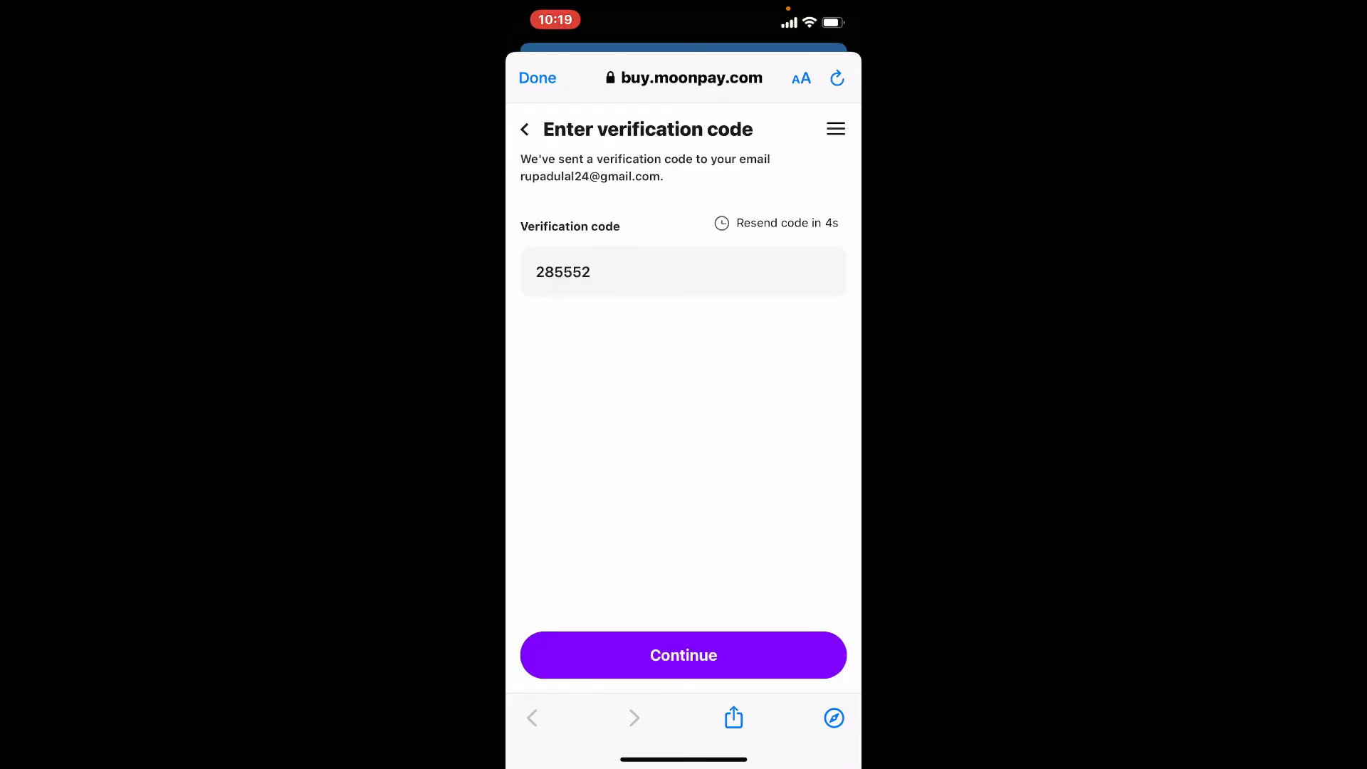